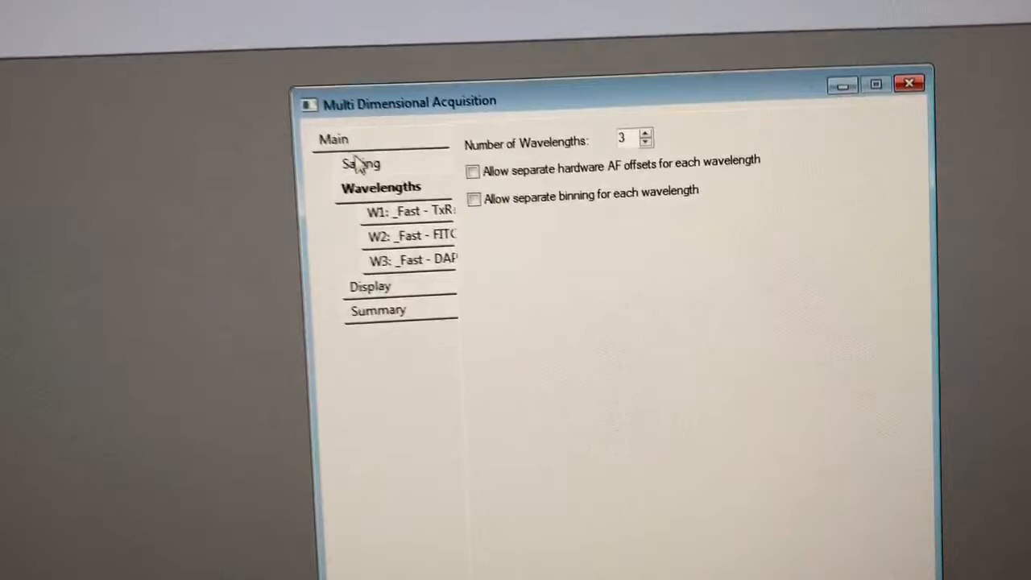
- Enable Multiple Stage Positions on the Main page and show the Stage settings listing Random19
{"action": "left_click", "coordinate": [331, 138]}
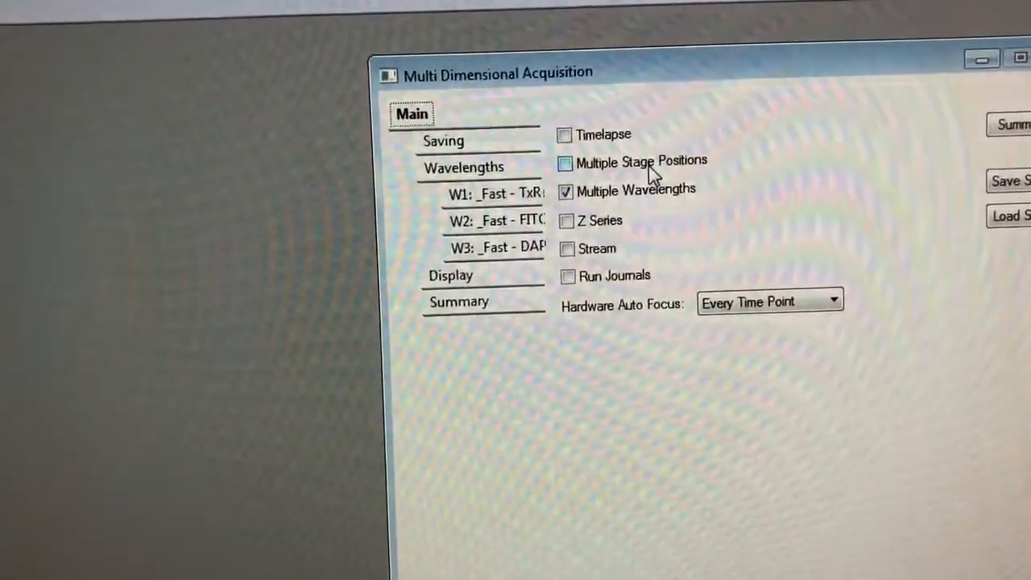
{"action": "left_click", "coordinate": [567, 162]}
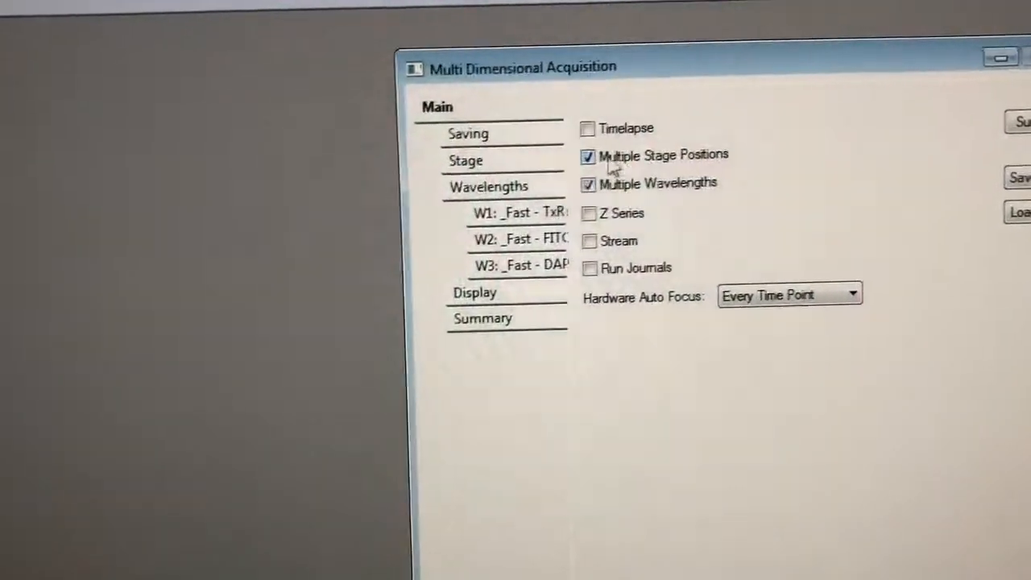
{"action": "left_click", "coordinate": [465, 161]}
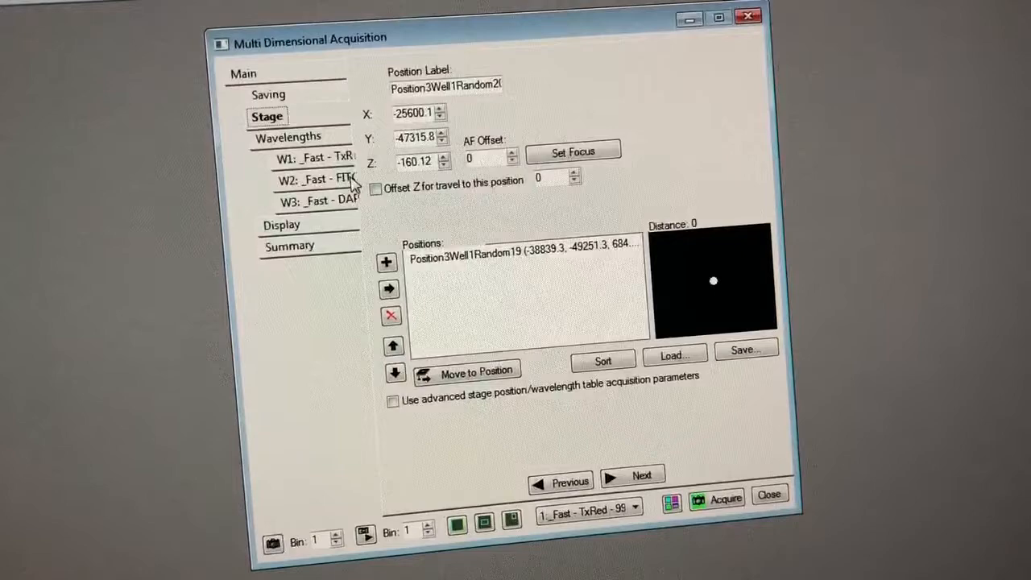
- Show the W2 Fast - FITC - 20 settings: 50 ms exposure, no auto focus
{"action": "left_click", "coordinate": [314, 179]}
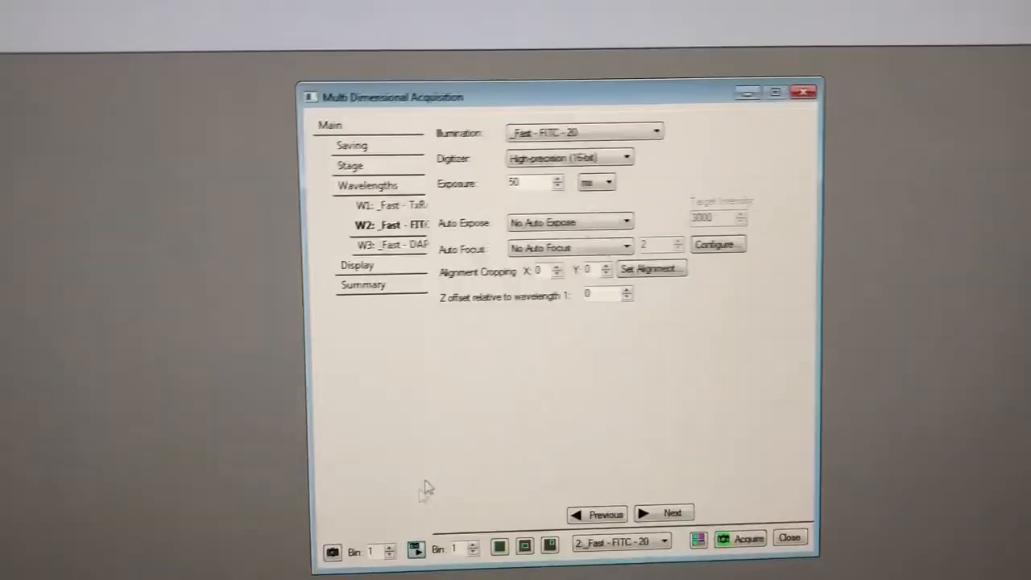
- Return to the Stage settings with the Random19 position listed
{"action": "left_click", "coordinate": [351, 165]}
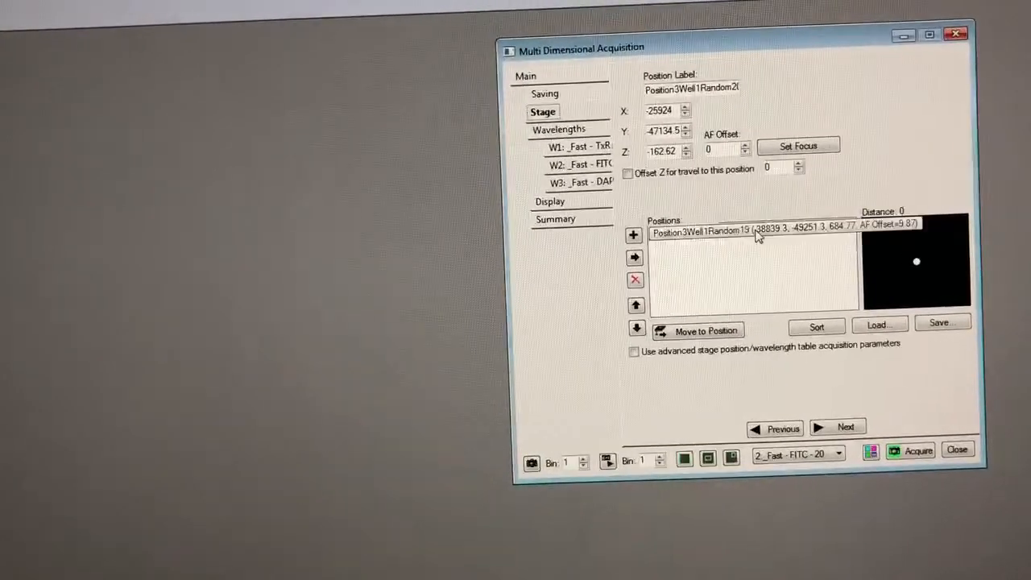
- Delete the Random positions so the stage position list is empty
{"action": "left_click", "coordinate": [733, 232]}
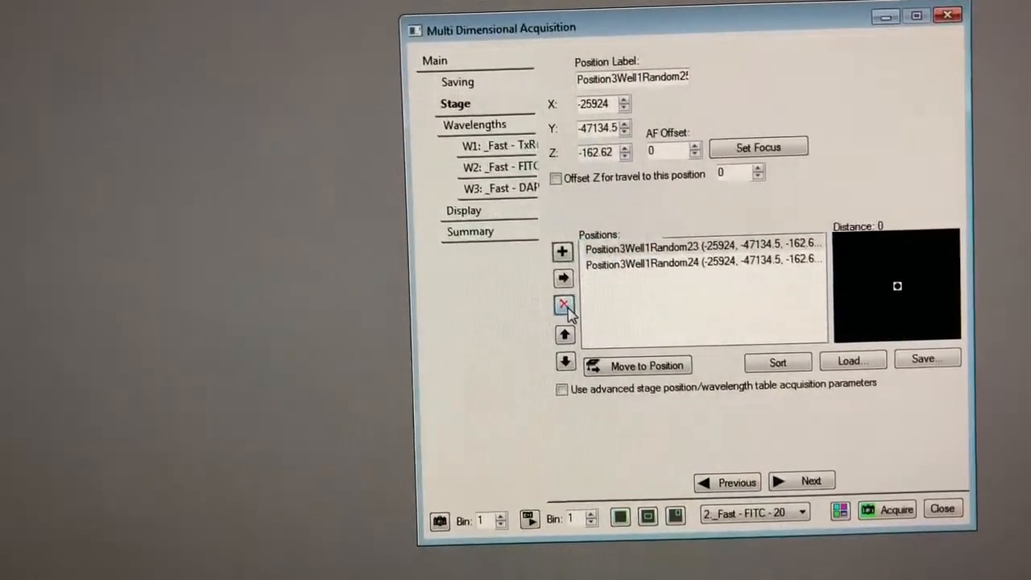
{"action": "left_click", "coordinate": [560, 306]}
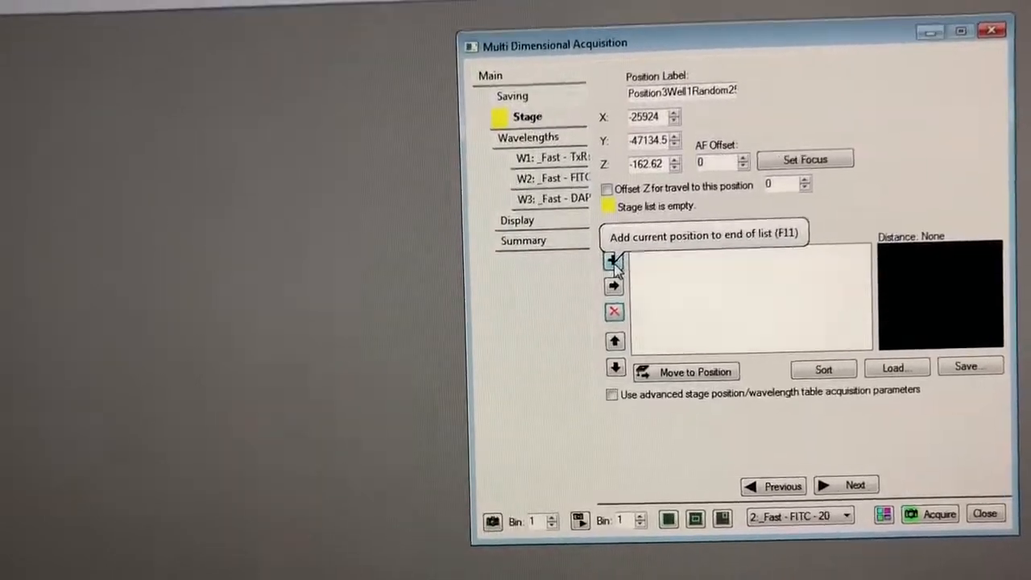
- Add the current stage position to the empty positions list
{"action": "left_click", "coordinate": [614, 261]}
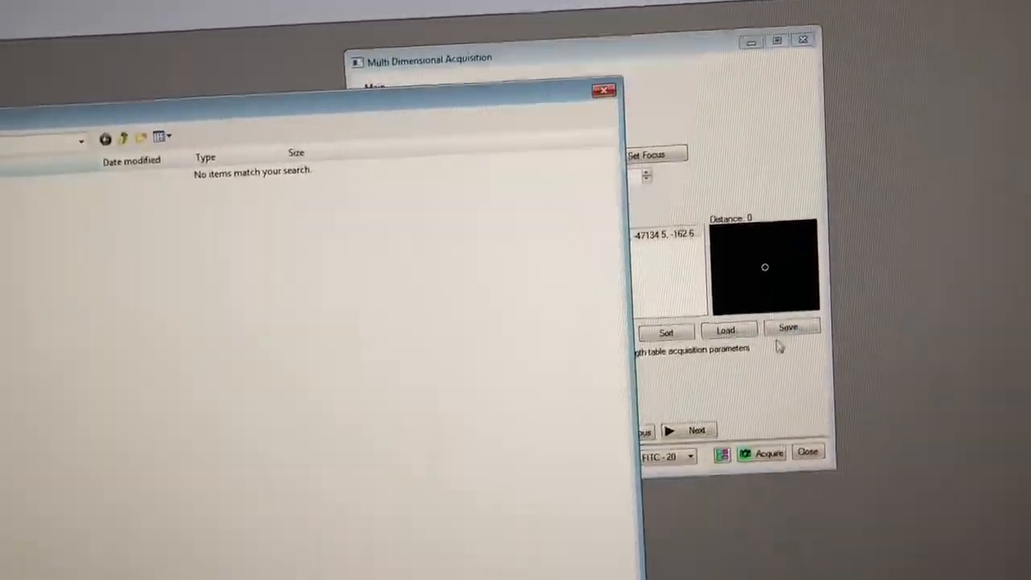
- Save the stage list as input.STG in Desktop's IX81_Sampler folder, replacing the existing file
{"action": "left_click", "coordinate": [792, 329]}
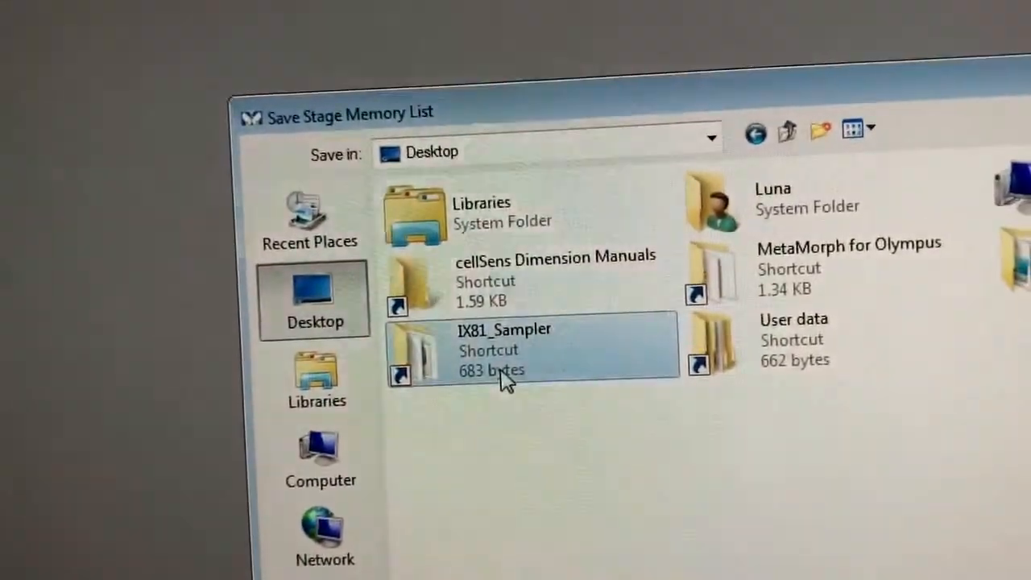
{"action": "double_click", "coordinate": [502, 347]}
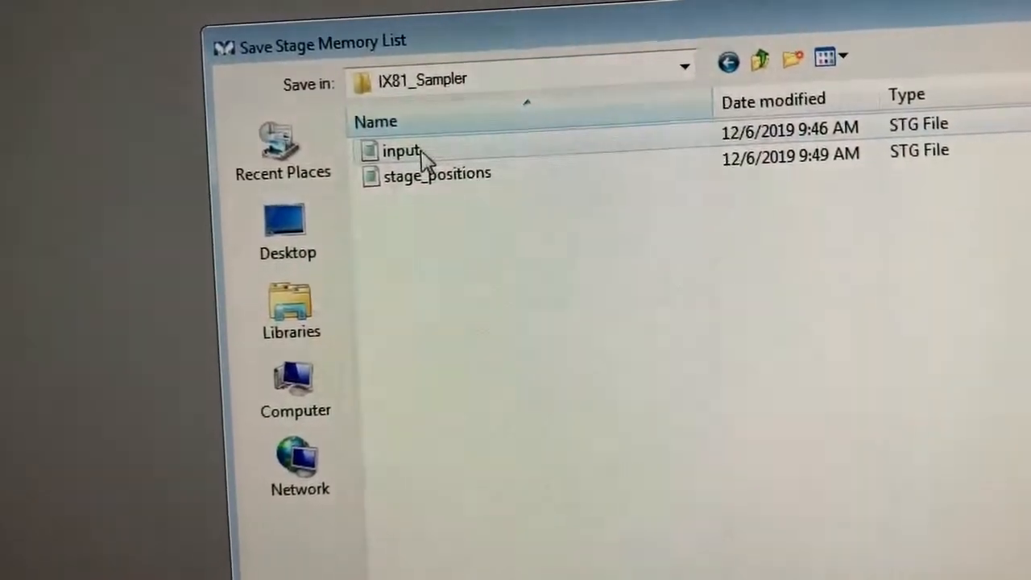
{"action": "left_click", "coordinate": [402, 150]}
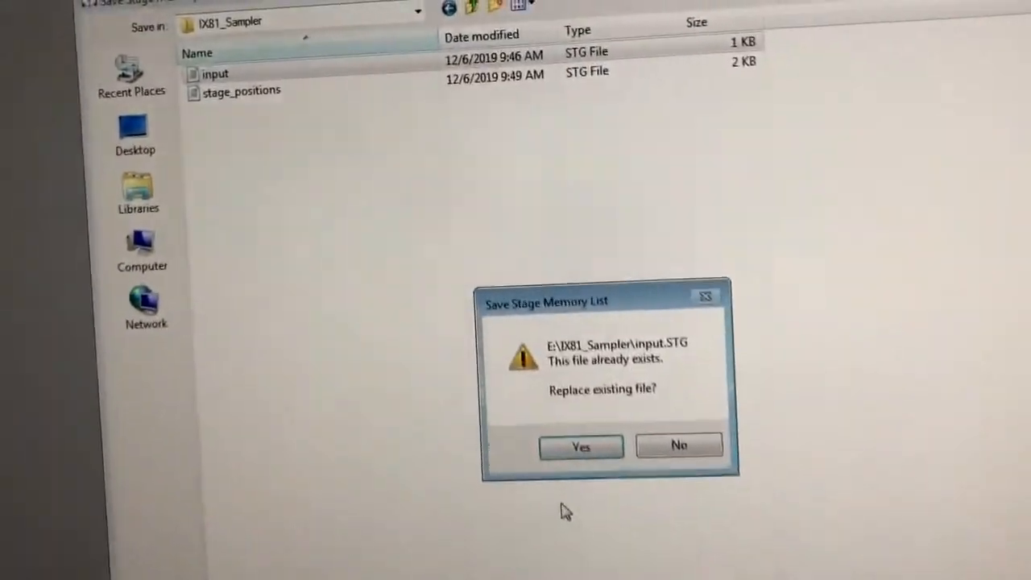
{"action": "left_click", "coordinate": [580, 444]}
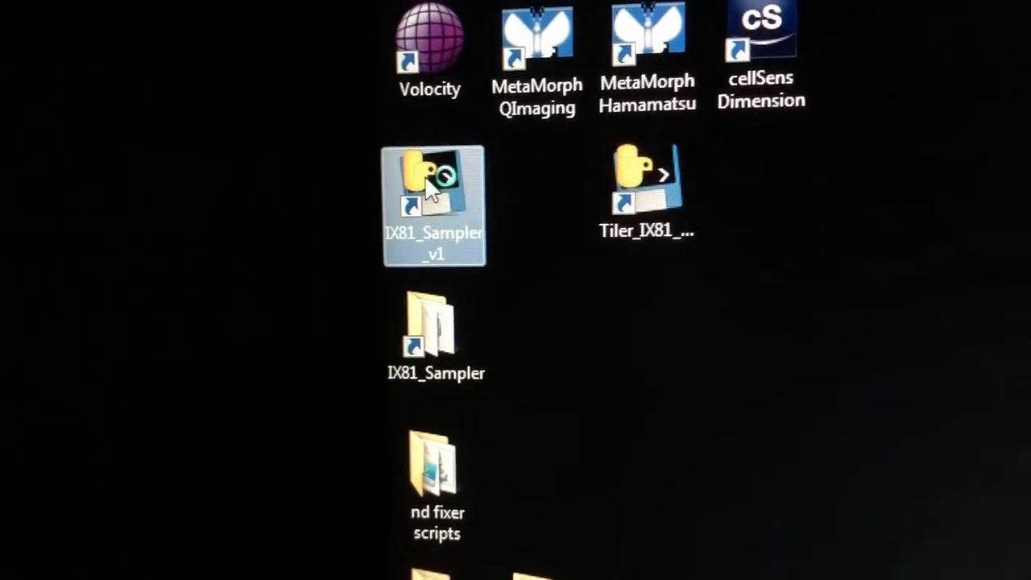
- Launch IX81_Sampler_v1 and set square wells with a 5 mm side length
{"action": "double_click", "coordinate": [429, 190]}
{"action": "type", "text": "2"}
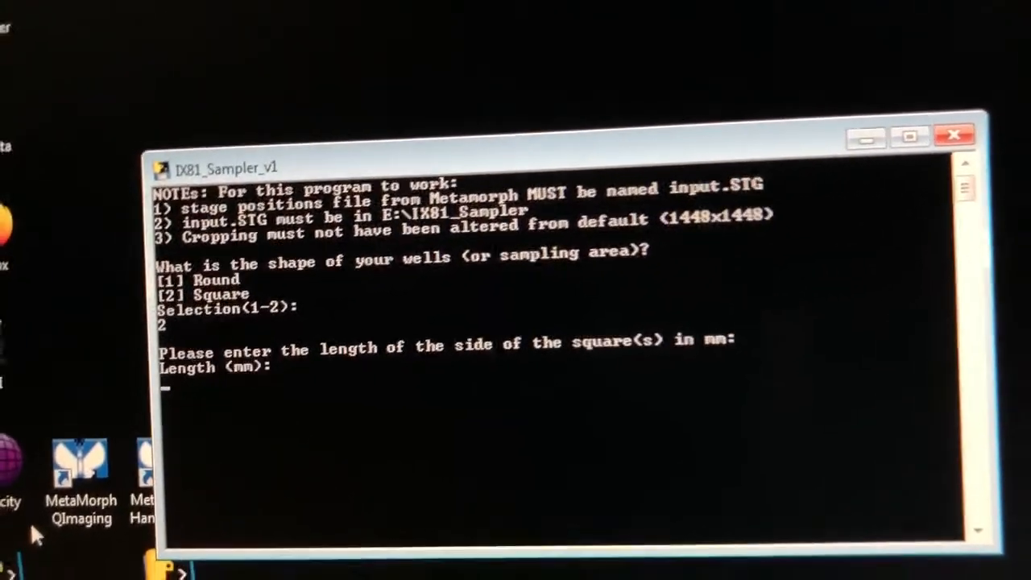
{"action": "type", "text": "5"}
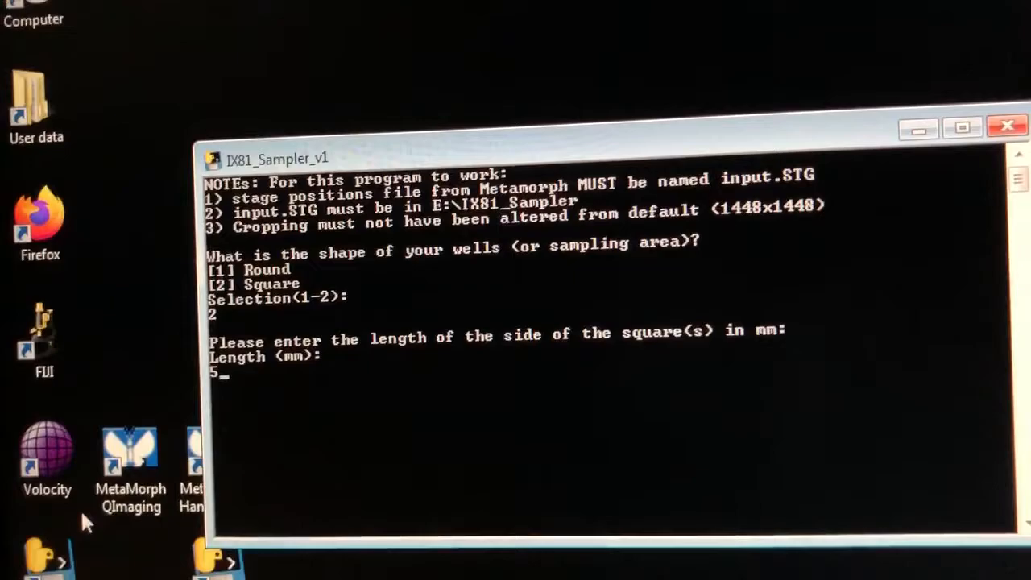
{"action": "key", "text": "enter"}
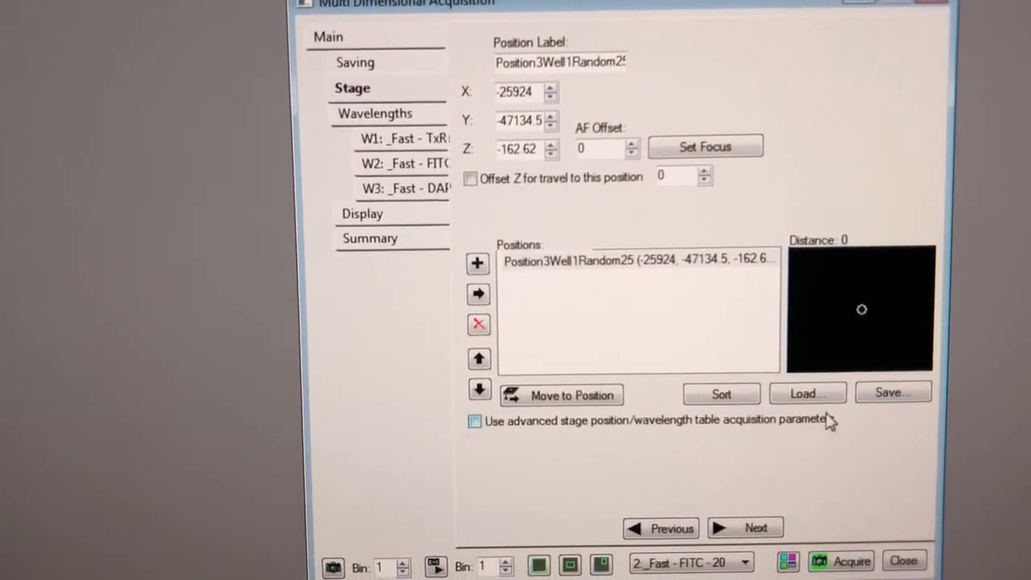
- Load stage_positions.STG from the IX81_Sampler folder into the positions list
{"action": "left_click", "coordinate": [809, 393]}
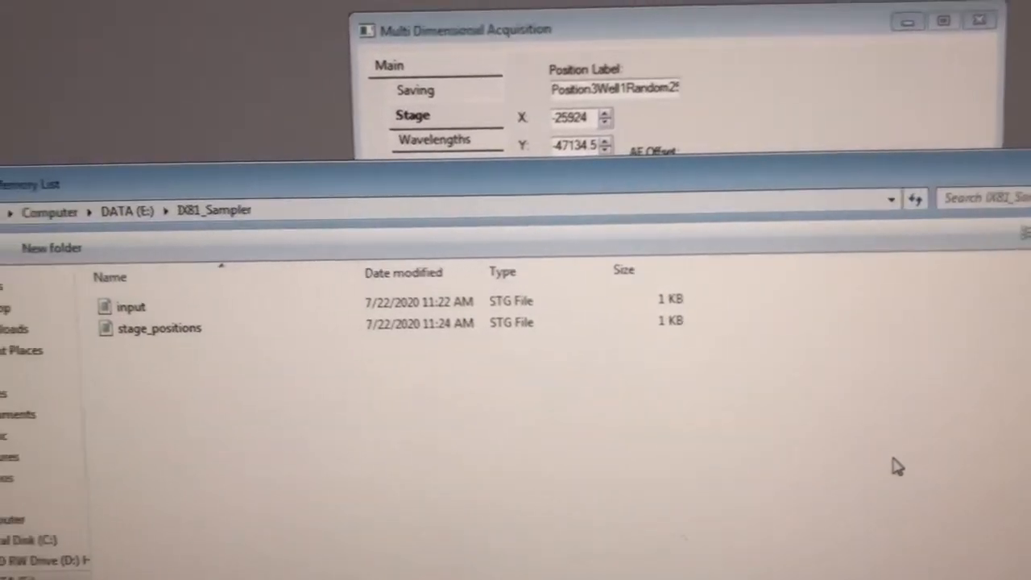
{"action": "left_click", "coordinate": [258, 303]}
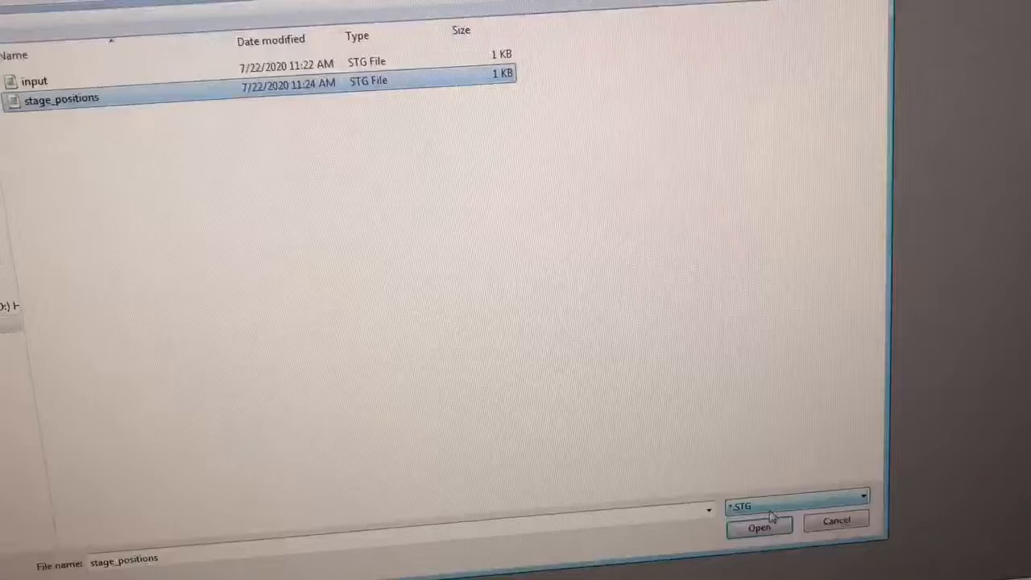
{"action": "left_click", "coordinate": [759, 529]}
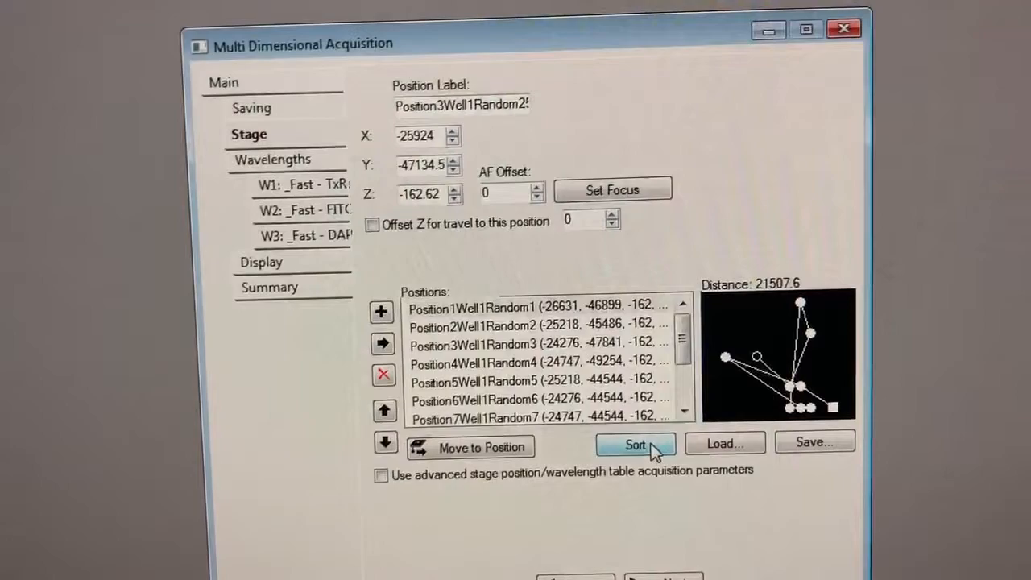
- Sort the Well1 random positions into a shorter travel route
{"action": "left_click", "coordinate": [635, 445]}
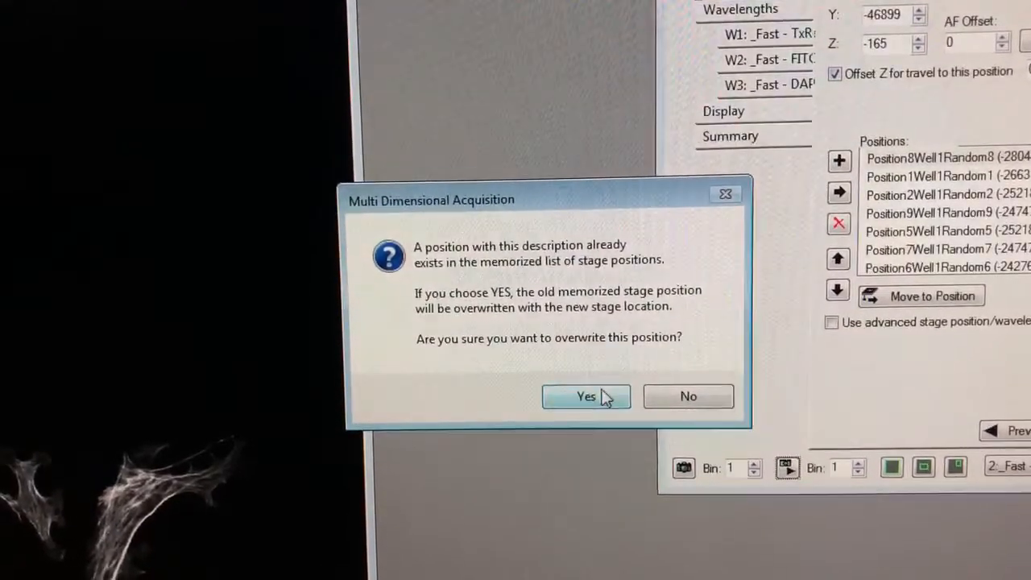
- Overwrite Position1Well1Random1 with the refocused Z value of -165
{"action": "left_click", "coordinate": [586, 396]}
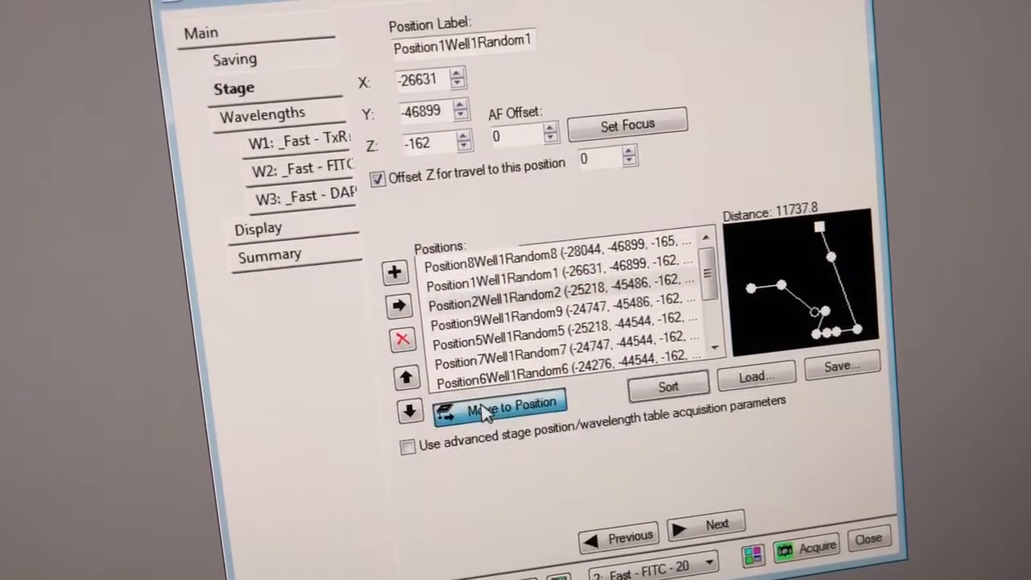
- Move to Position2Well1Random2, refocus, and overwrite it with the refocused Z of -157
{"action": "left_click", "coordinate": [500, 404]}
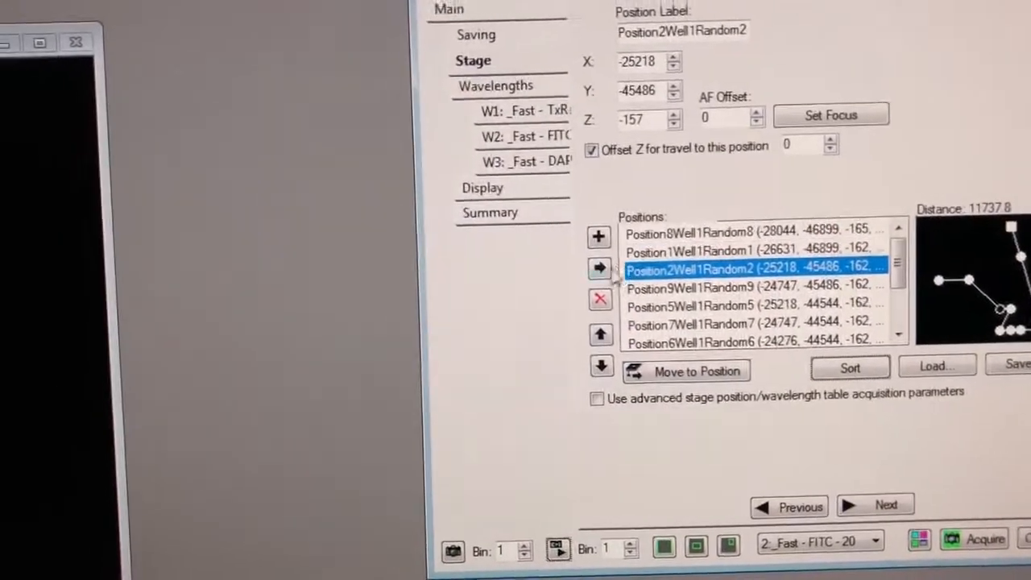
{"action": "left_click", "coordinate": [596, 237]}
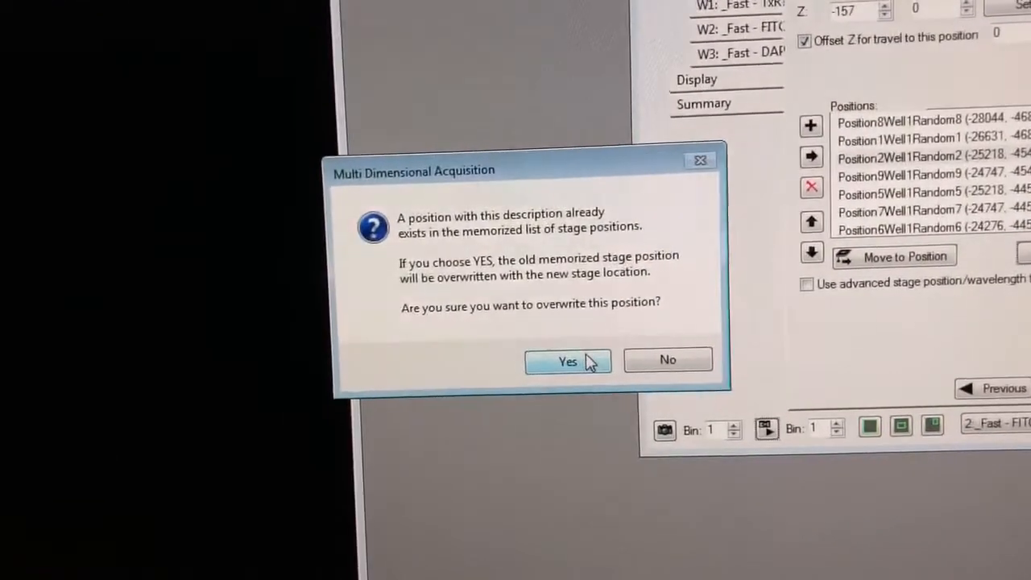
{"action": "left_click", "coordinate": [567, 361]}
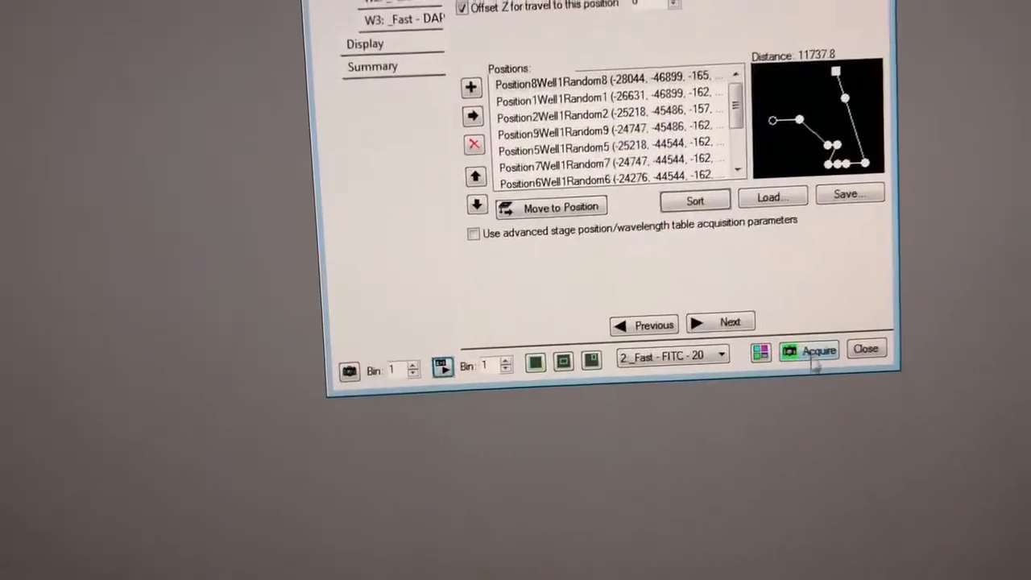
- Start the multi-position, three-wavelength acquisition from the Multi Dimensional Acquisition dialog
{"action": "left_click", "coordinate": [816, 351]}
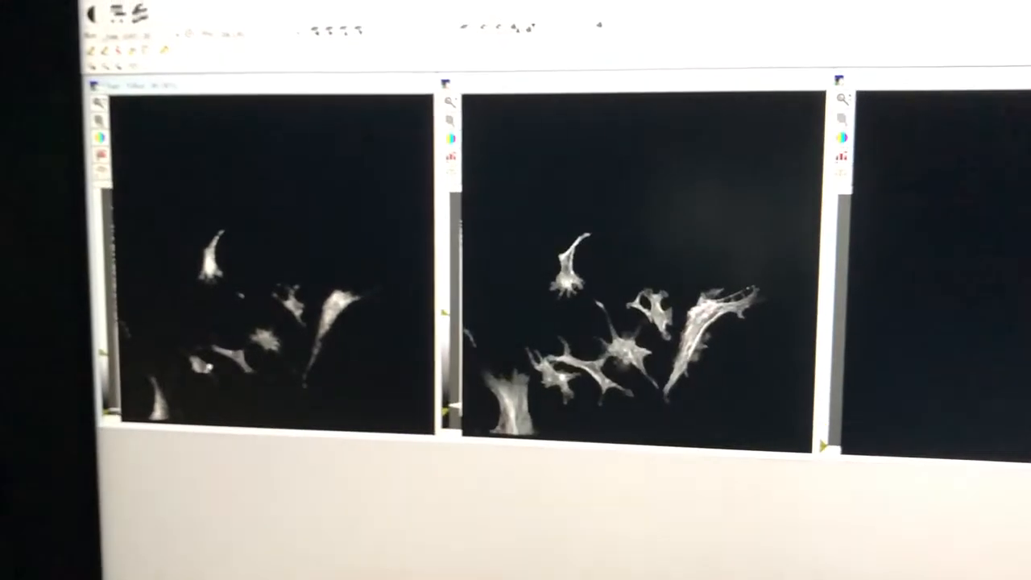